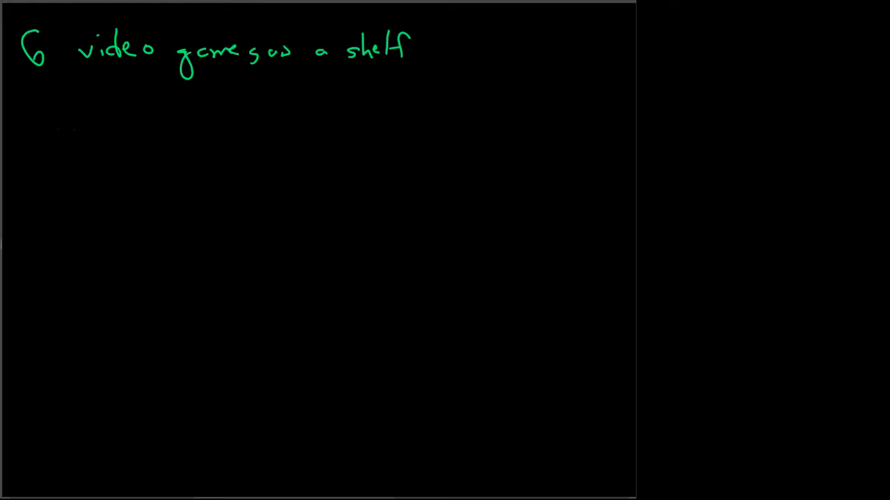
- With the green pen, handwrite the orderings ABC, ACB and BAC below the heading
left_click(48, 115)
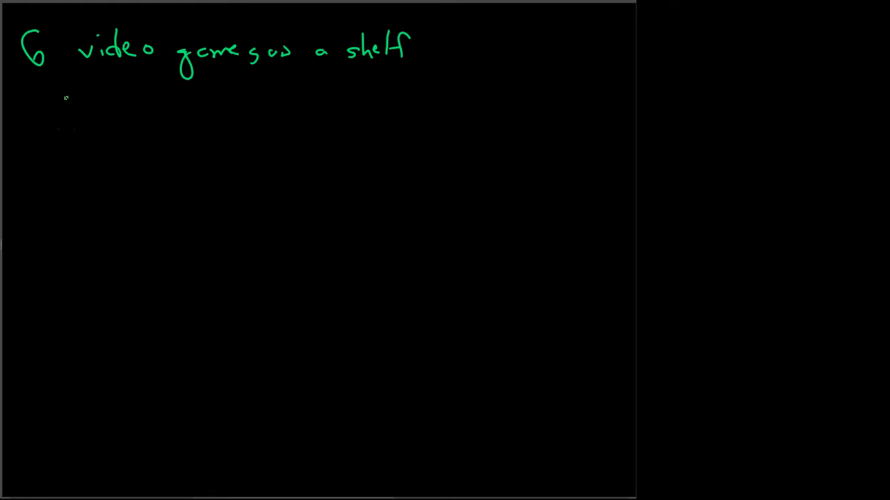
left_click_drag(66, 107, 80, 90)
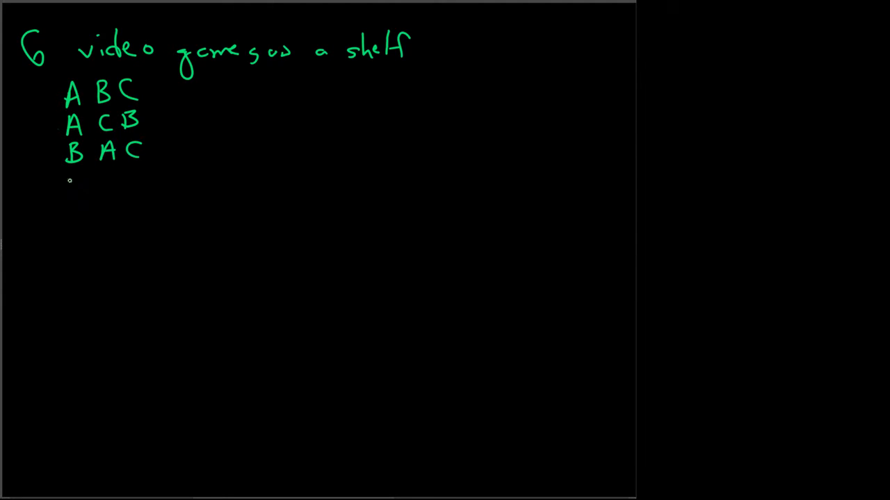
left_click_drag(69, 187, 149, 187)
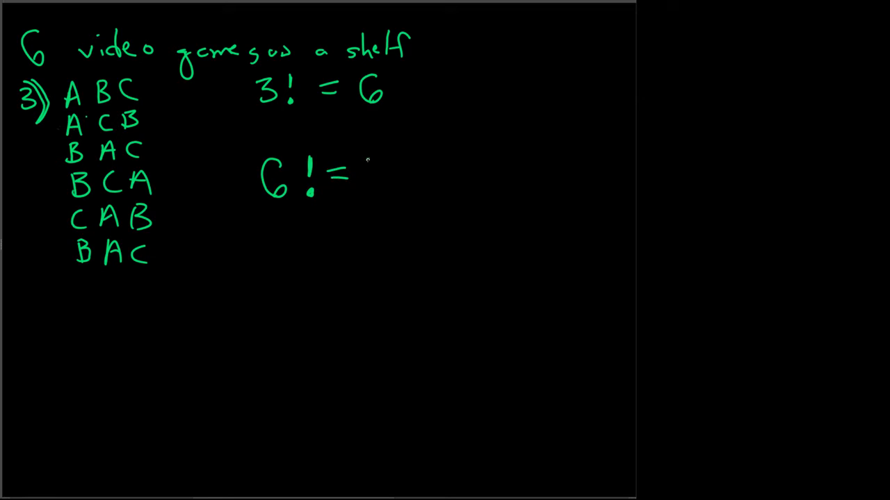
- Complete the equation by writing 720 after "6! ="
type("720")
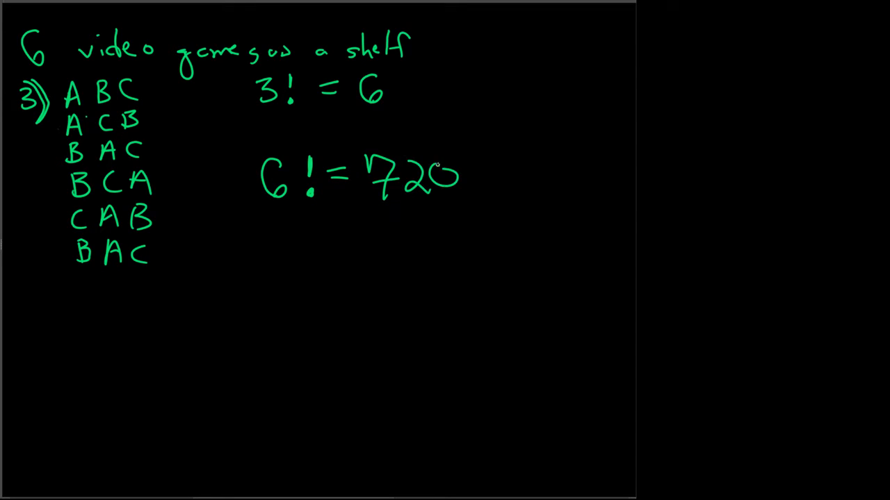